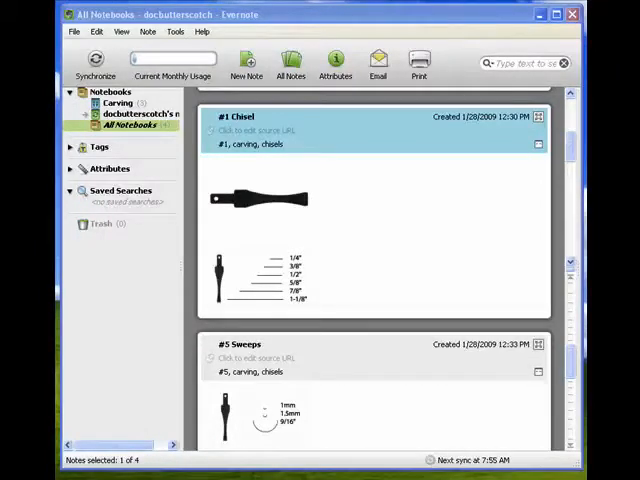
{"action": "mouse_move", "coordinate": [465, 56]}
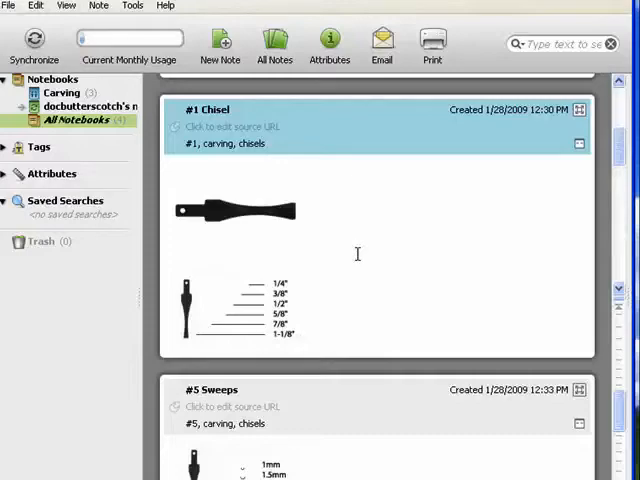
{"action": "mouse_move", "coordinate": [430, 259]}
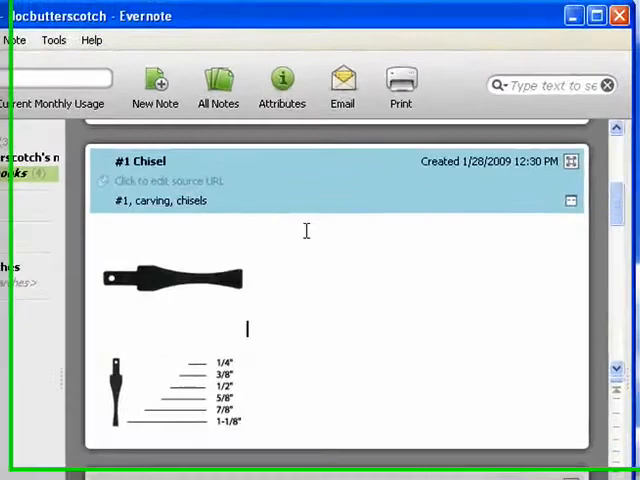
{"action": "mouse_move", "coordinate": [273, 90]}
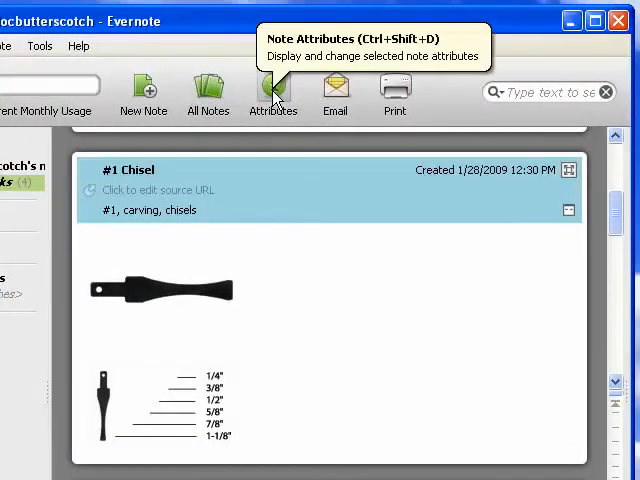
In the #1 Chisel attributes, set author to 'Doc' and append the 'woodcarving' tag
{"action": "left_click", "coordinate": [273, 90]}
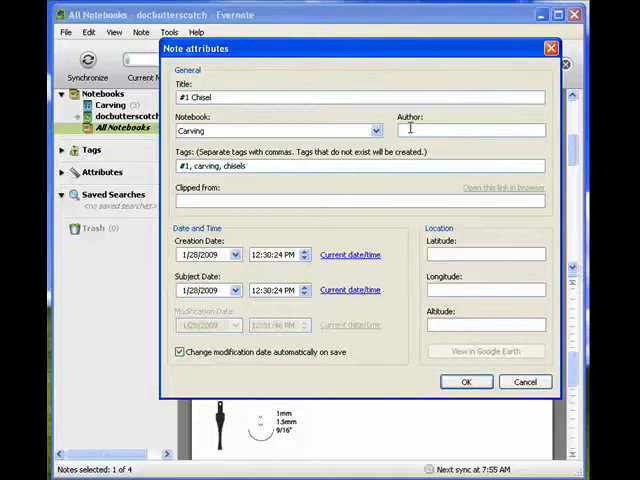
{"action": "type", "text": "Doc"}
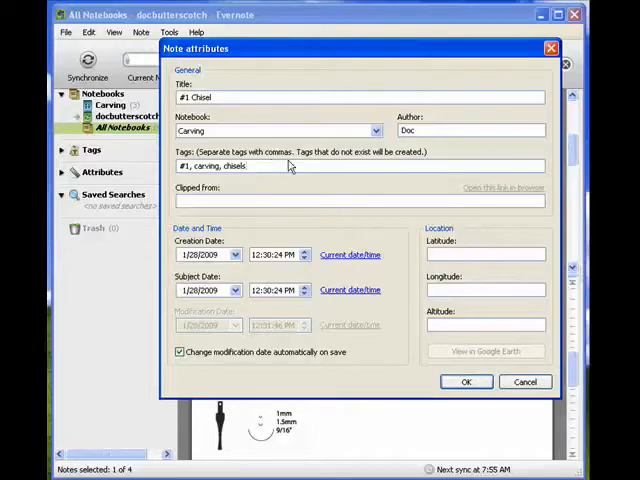
{"action": "mouse_move", "coordinate": [286, 166]}
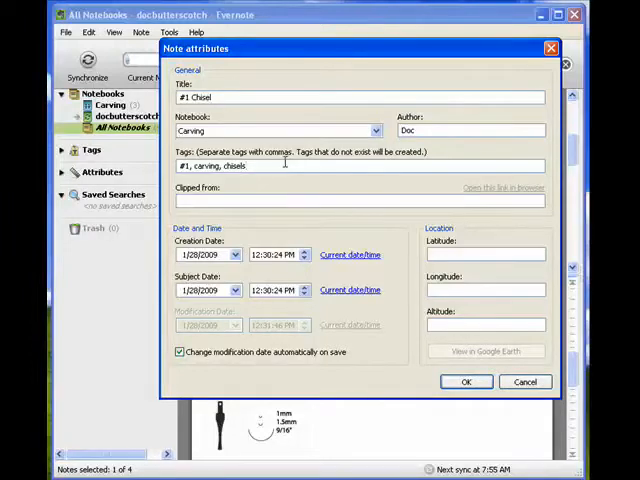
{"action": "type", "text": ","}
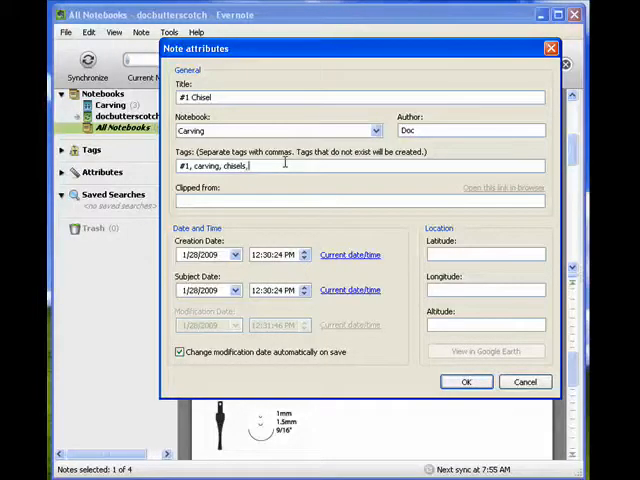
{"action": "type", "text": "woodcarving"}
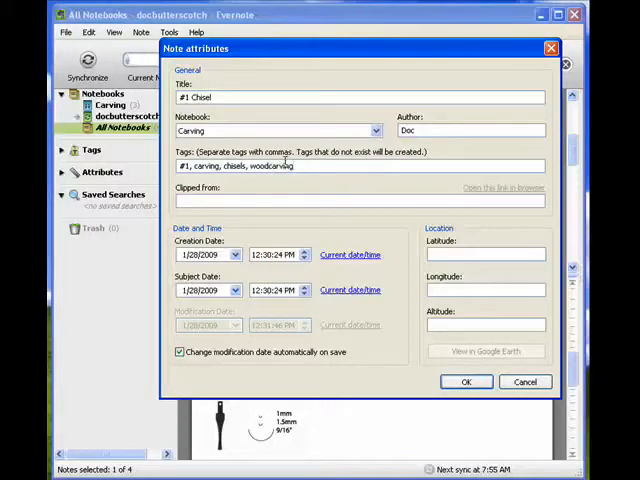
{"action": "type", "text": ","}
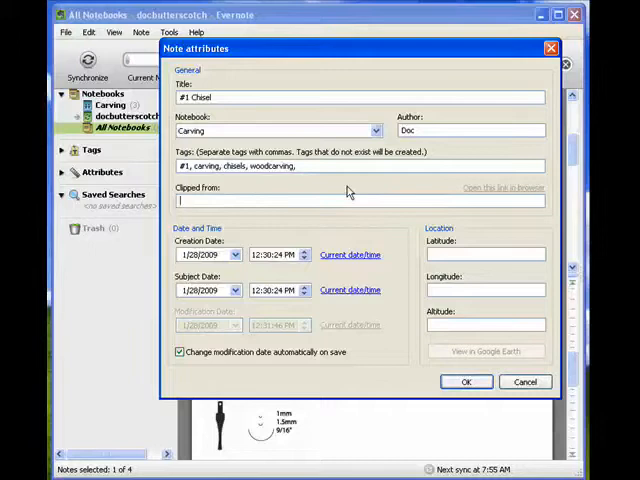
{"action": "mouse_move", "coordinate": [265, 200]}
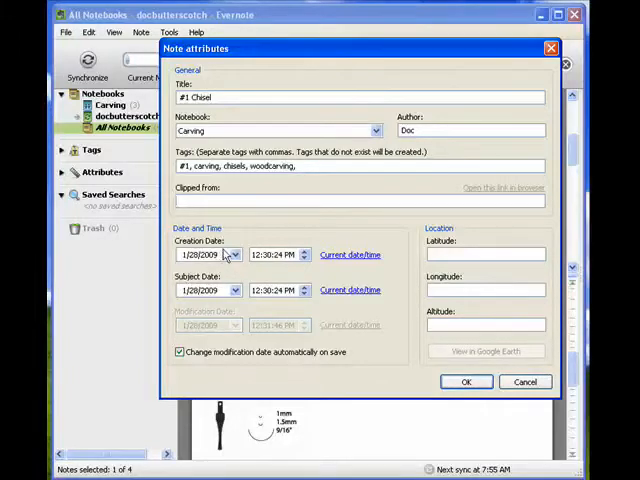
{"action": "left_click", "coordinate": [234, 255]}
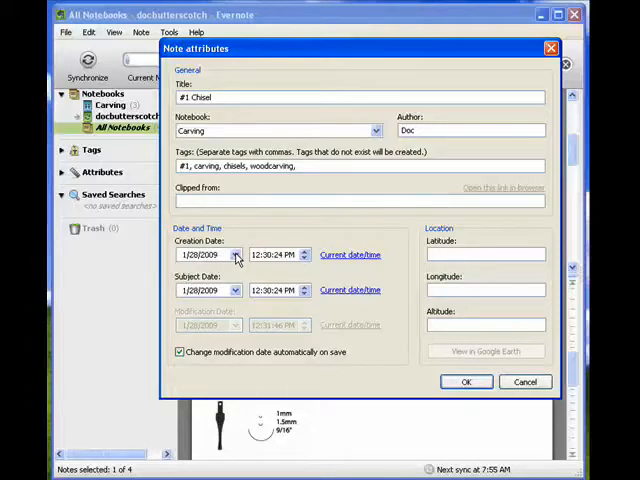
{"action": "left_click", "coordinate": [235, 256]}
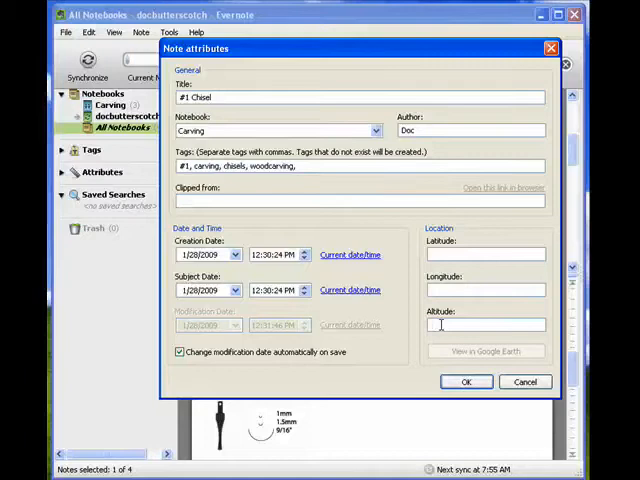
Enter altitude 800 and confirm the attribute changes with OK
{"action": "type", "text": "80b"}
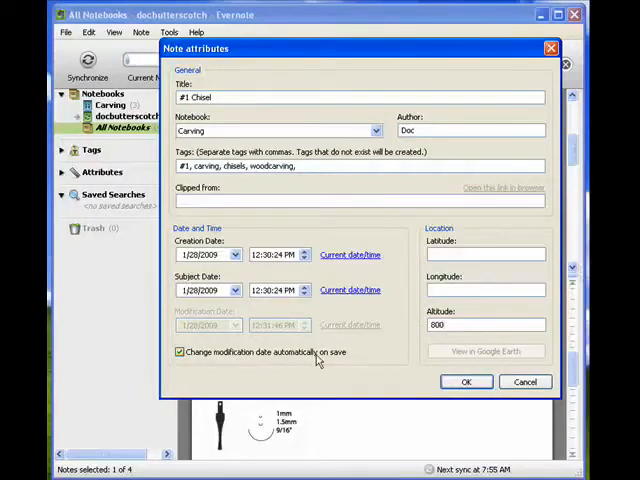
{"action": "mouse_move", "coordinate": [458, 367]}
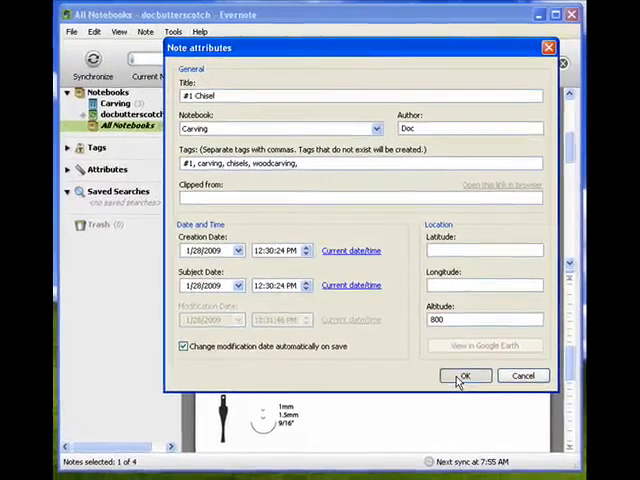
{"action": "left_click", "coordinate": [464, 375]}
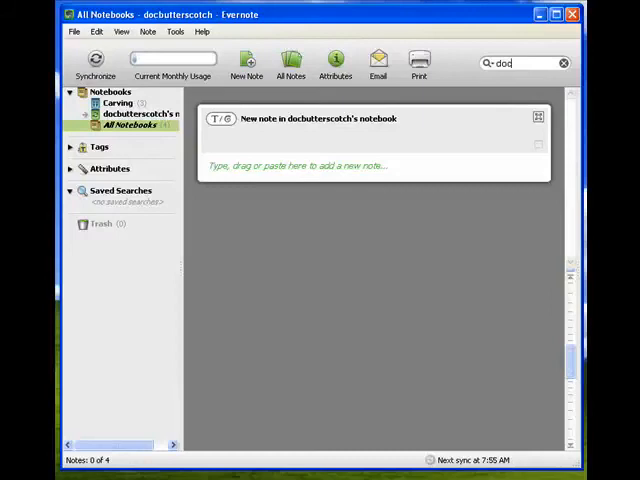